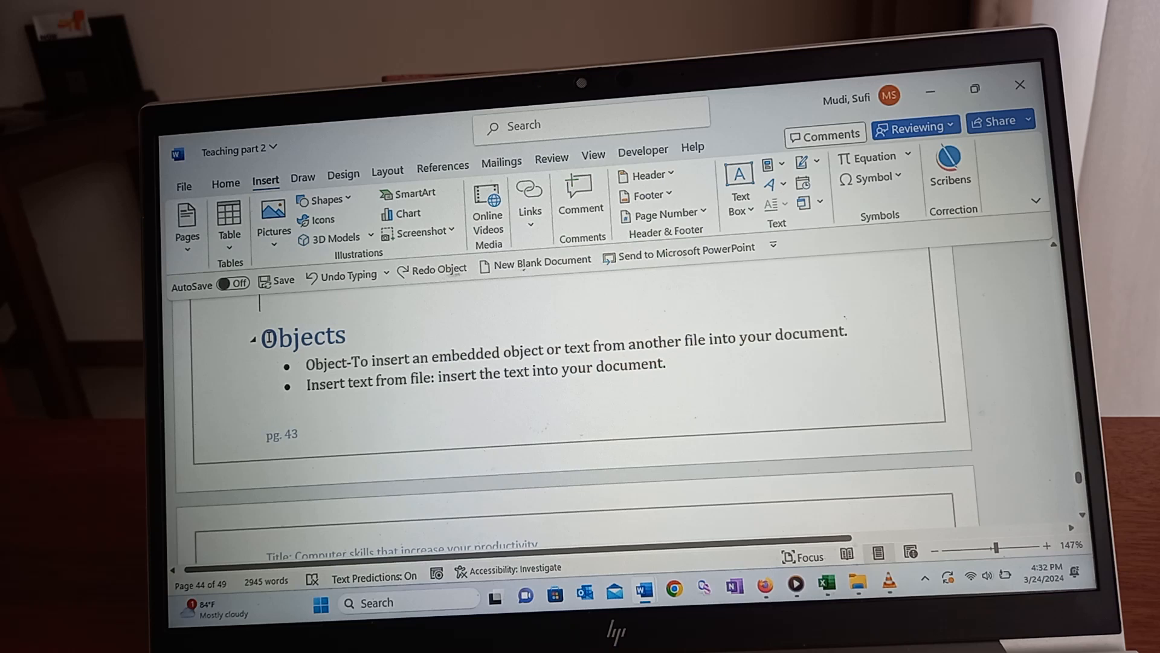
- Scroll from the first bullet down to the 91% Service Level gauge and its Figure 8 caption
double_click(305, 337)
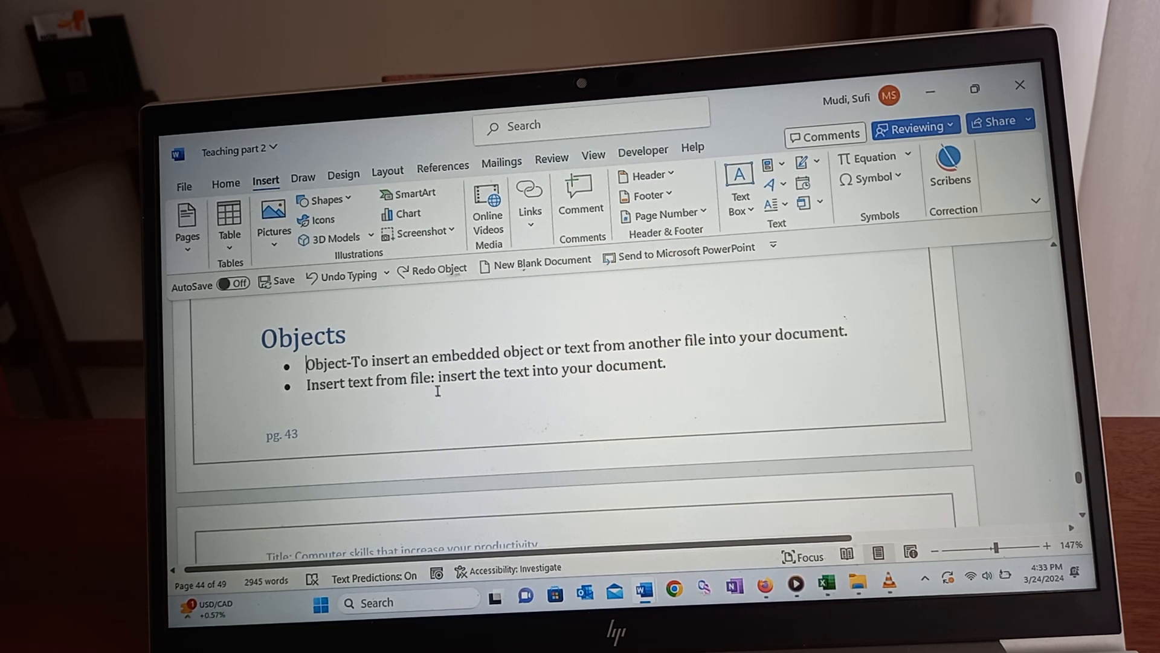
mouse_move(919, 406)
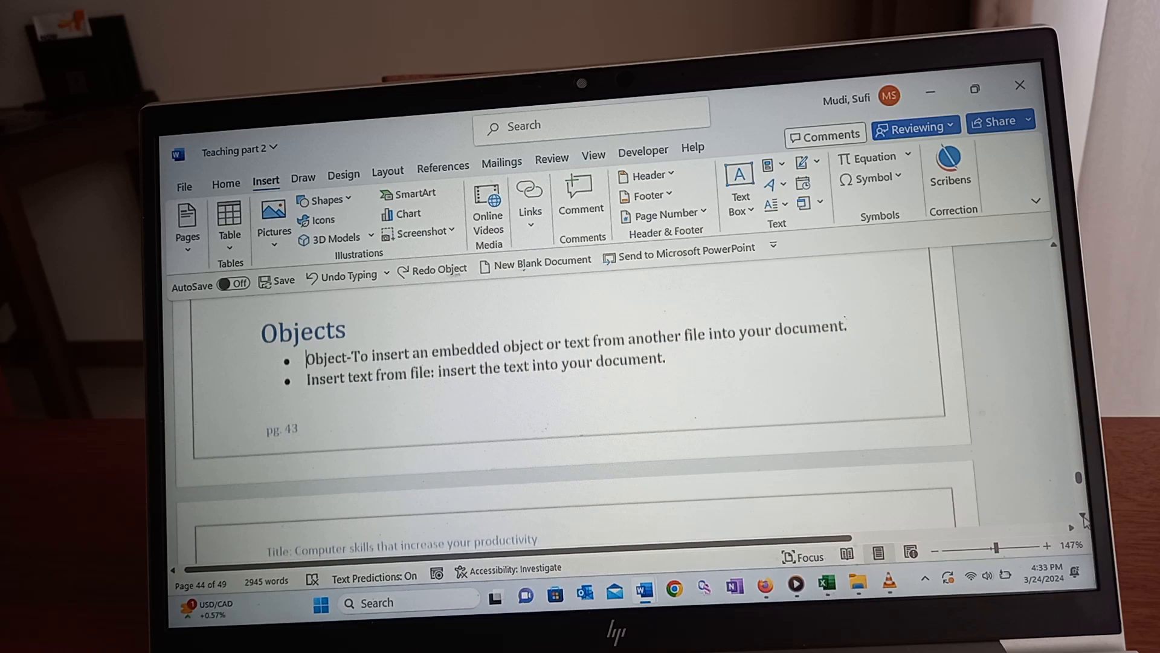
scroll(down, 3)
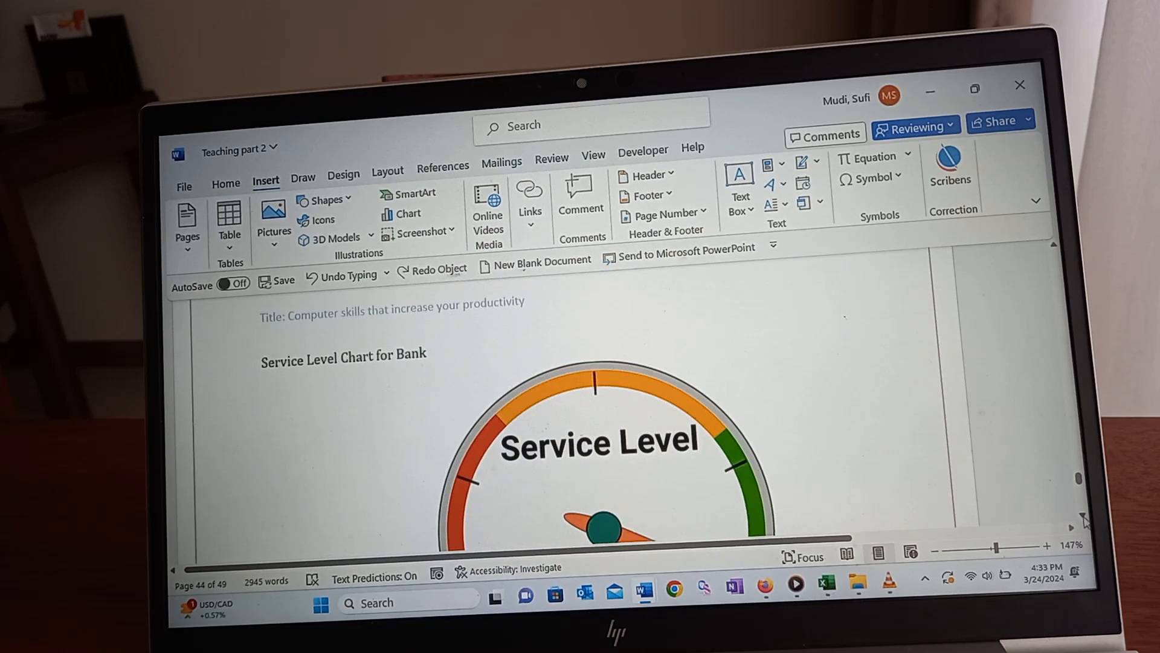
scroll(down, 3)
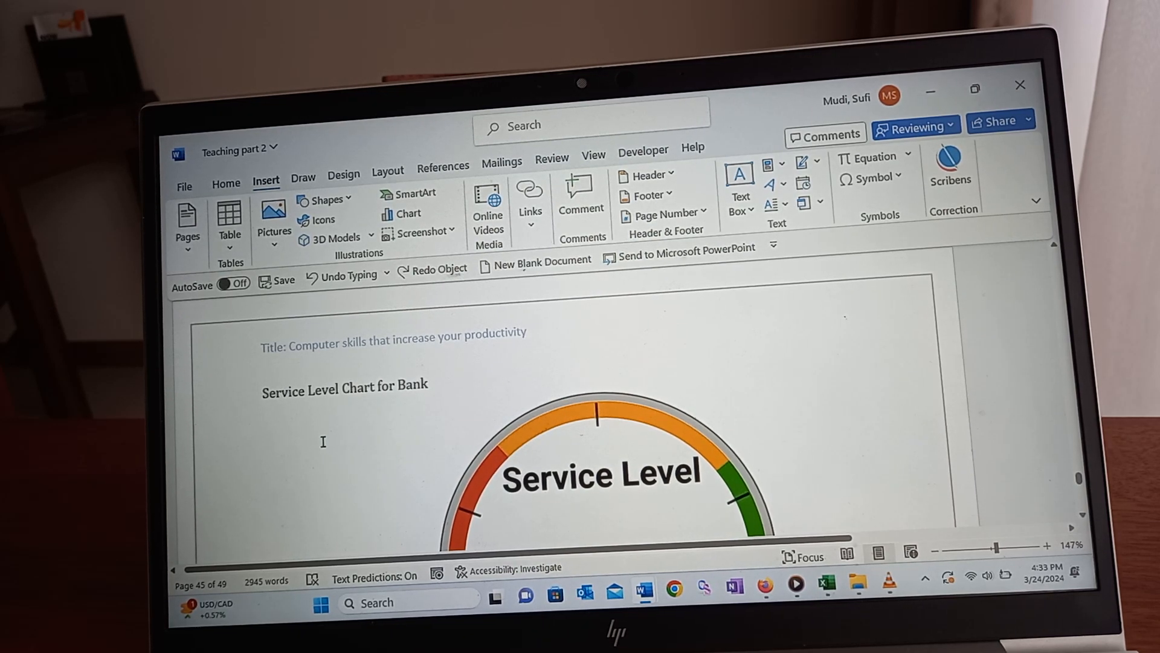
scroll(down, 3)
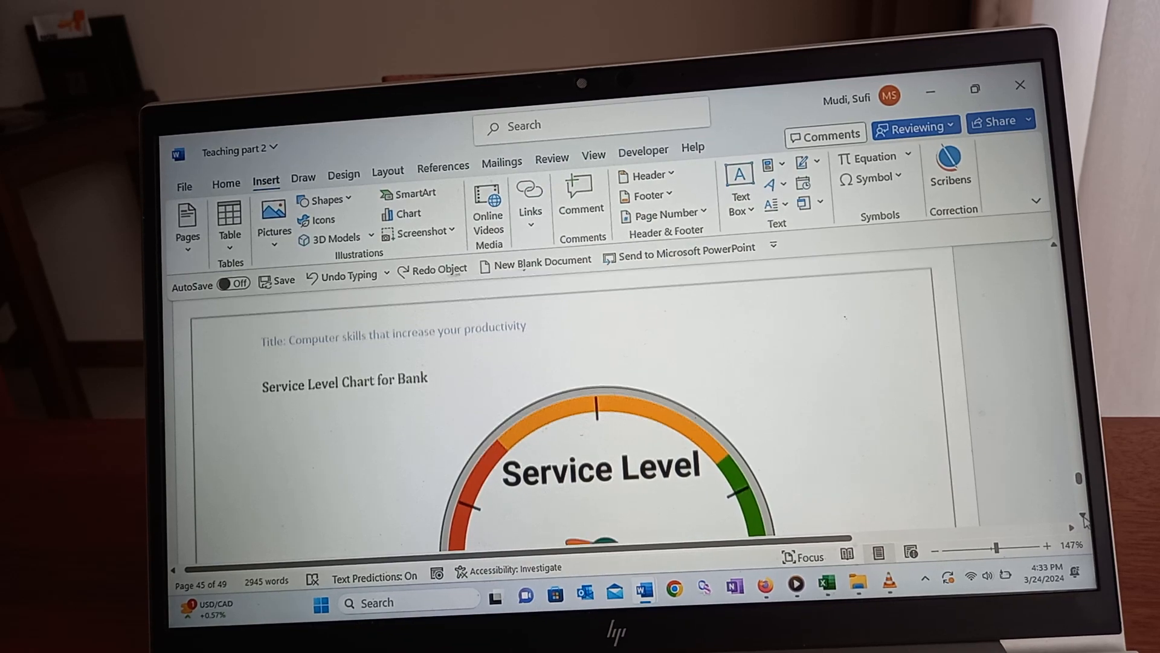
scroll(down, 3)
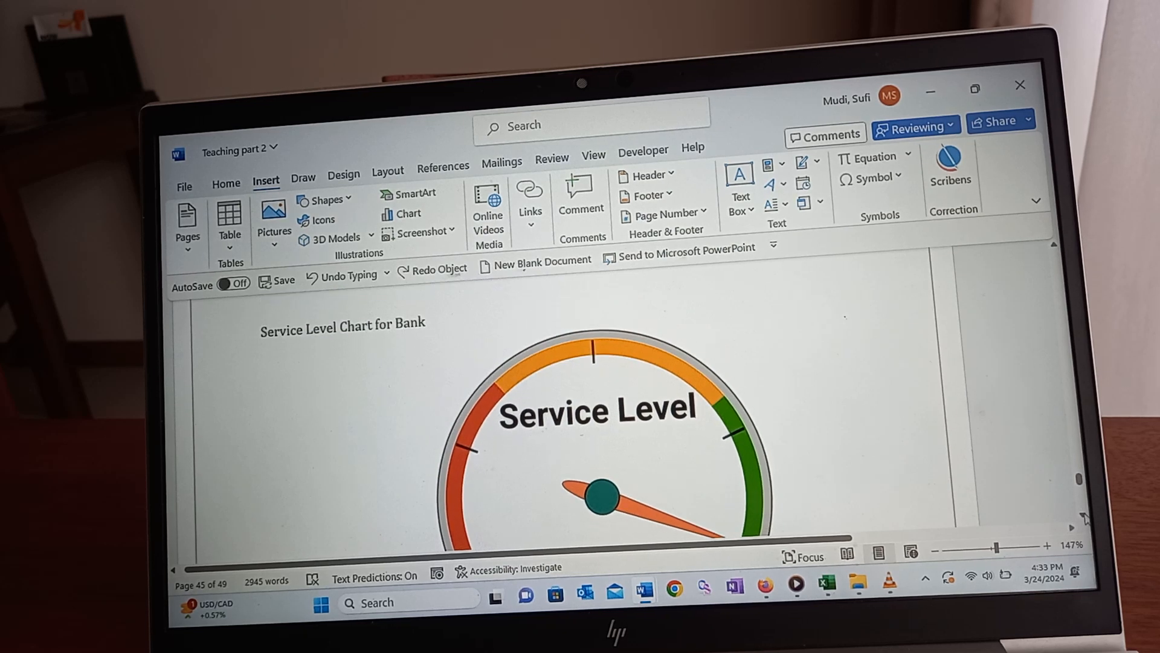
scroll(down, 3)
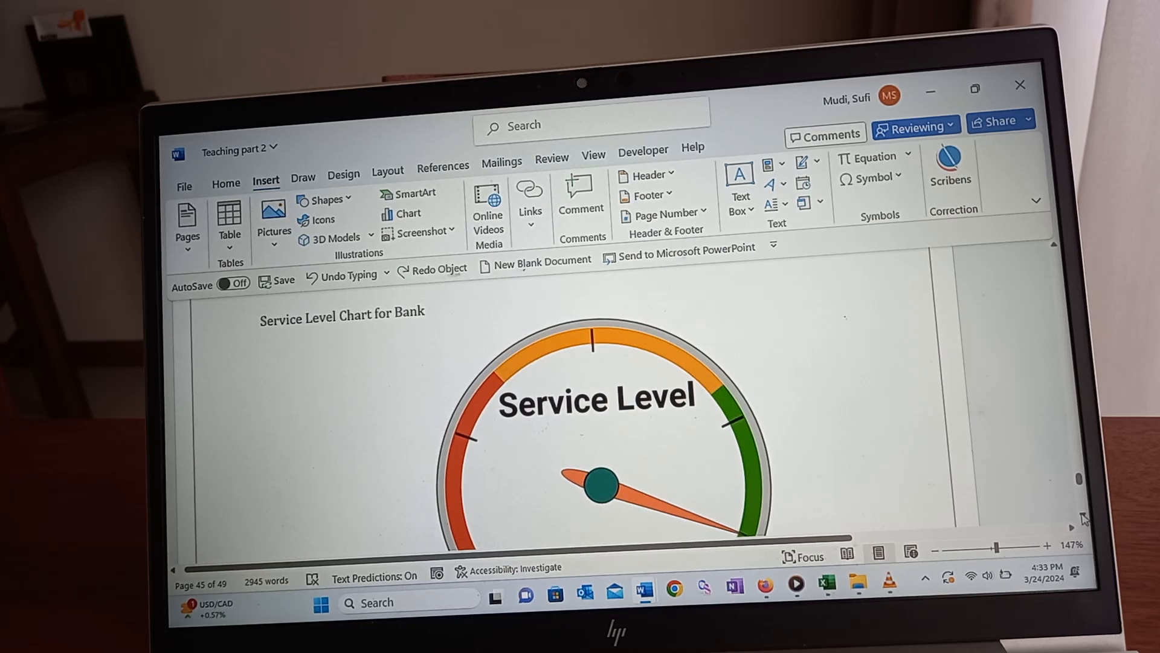
scroll(down, 3)
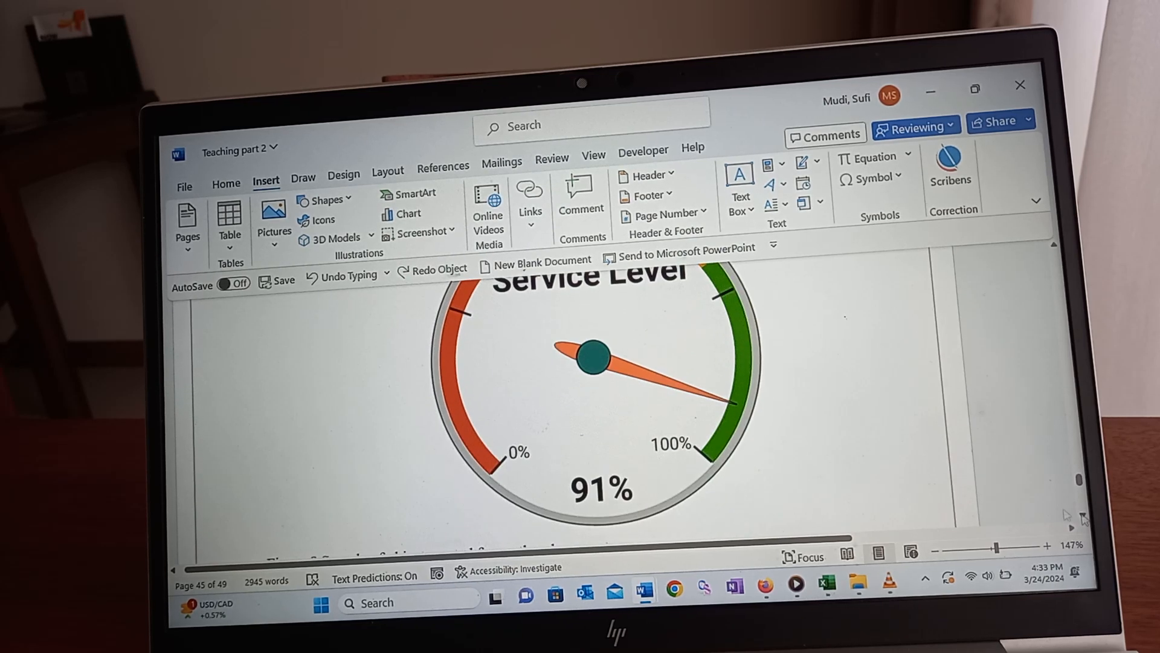
mouse_move(729, 403)
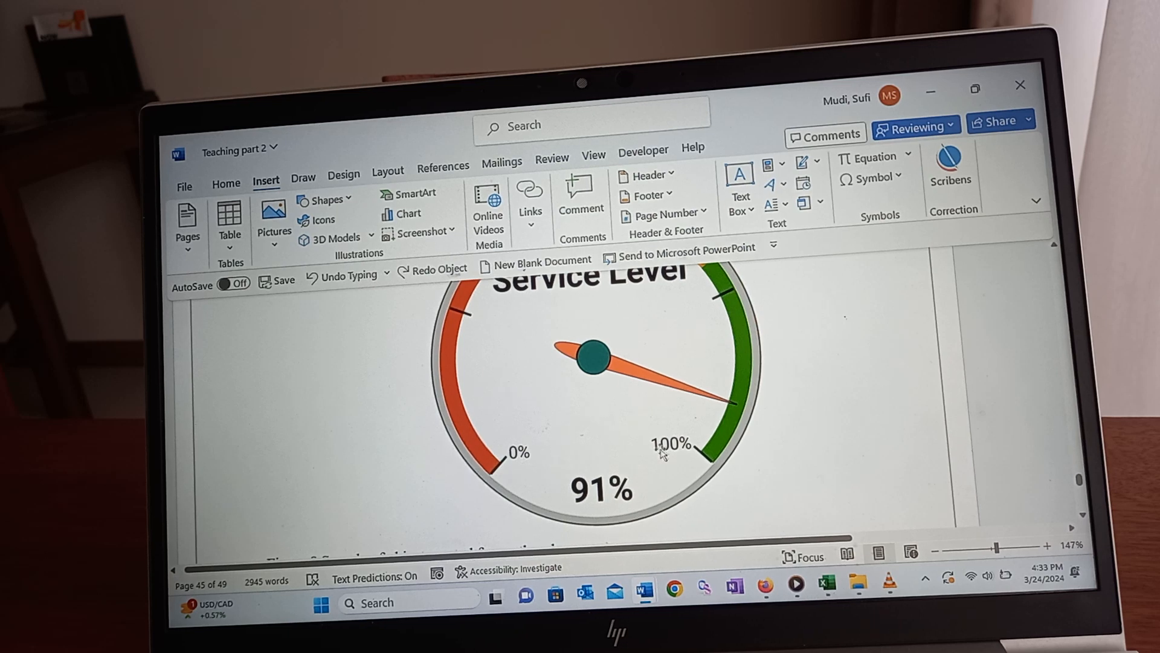
mouse_move(536, 507)
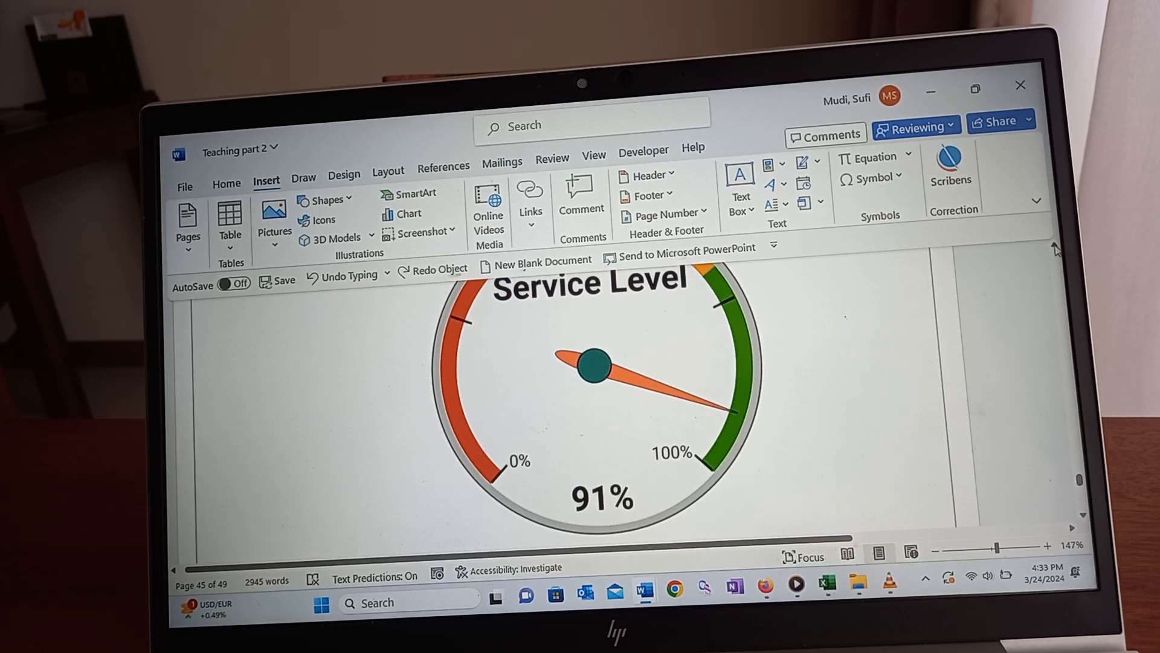
scroll(up, 3)
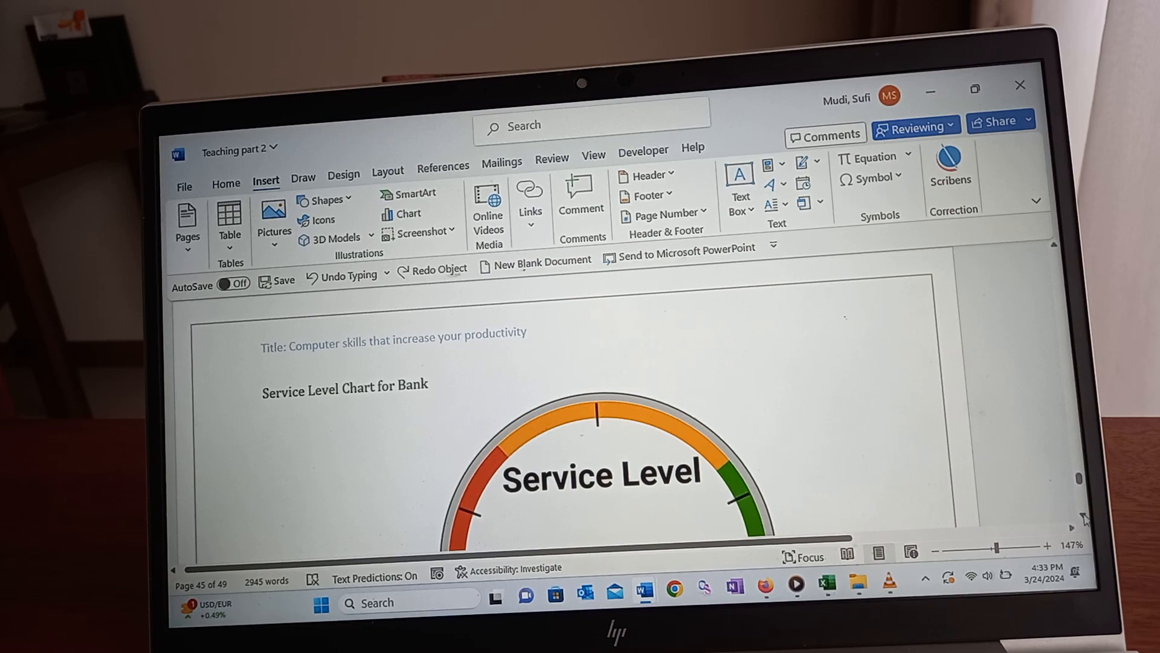
scroll(down, 3)
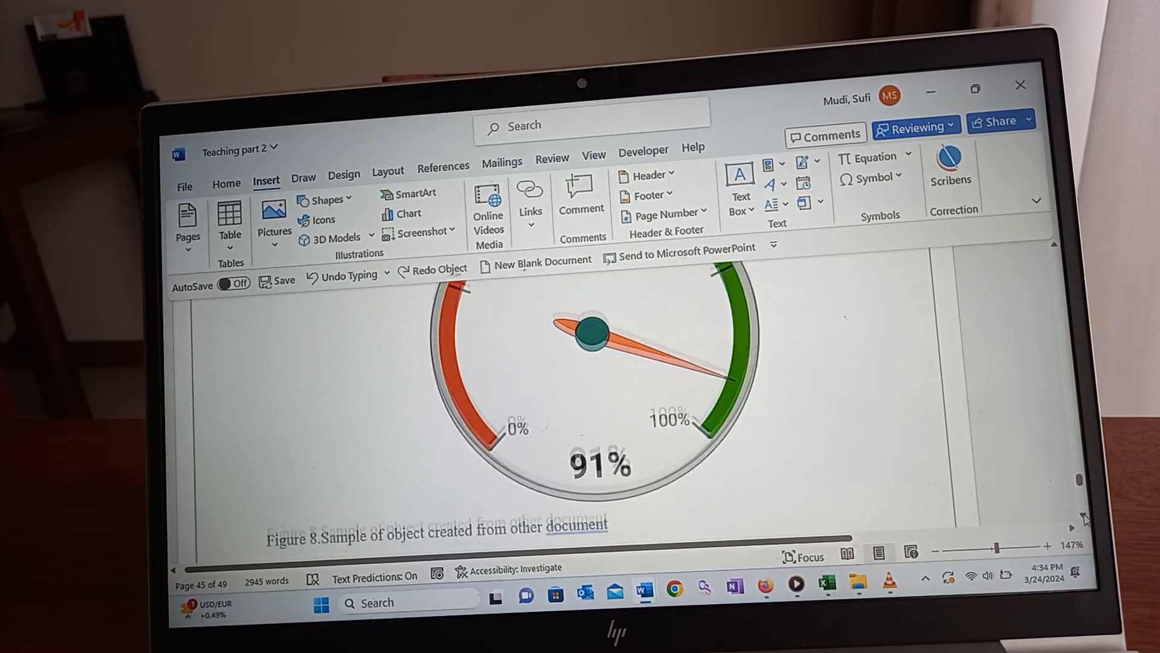
scroll(down, 3)
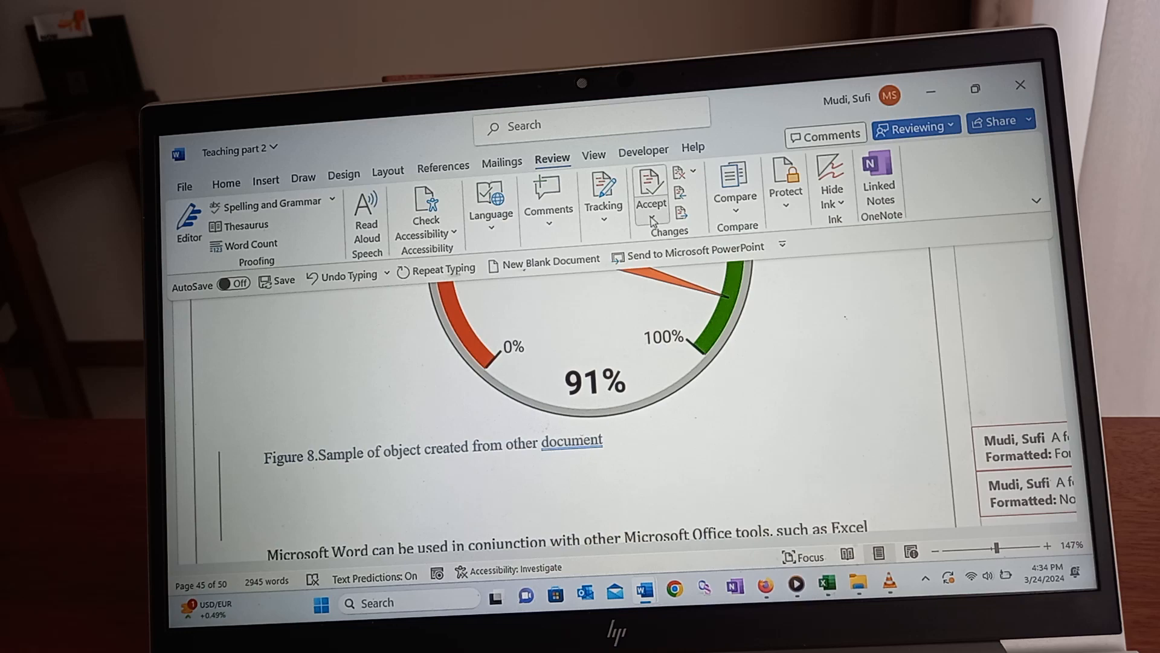
- Accept all tracked changes in the document from the Accept dropdown
click(651, 198)
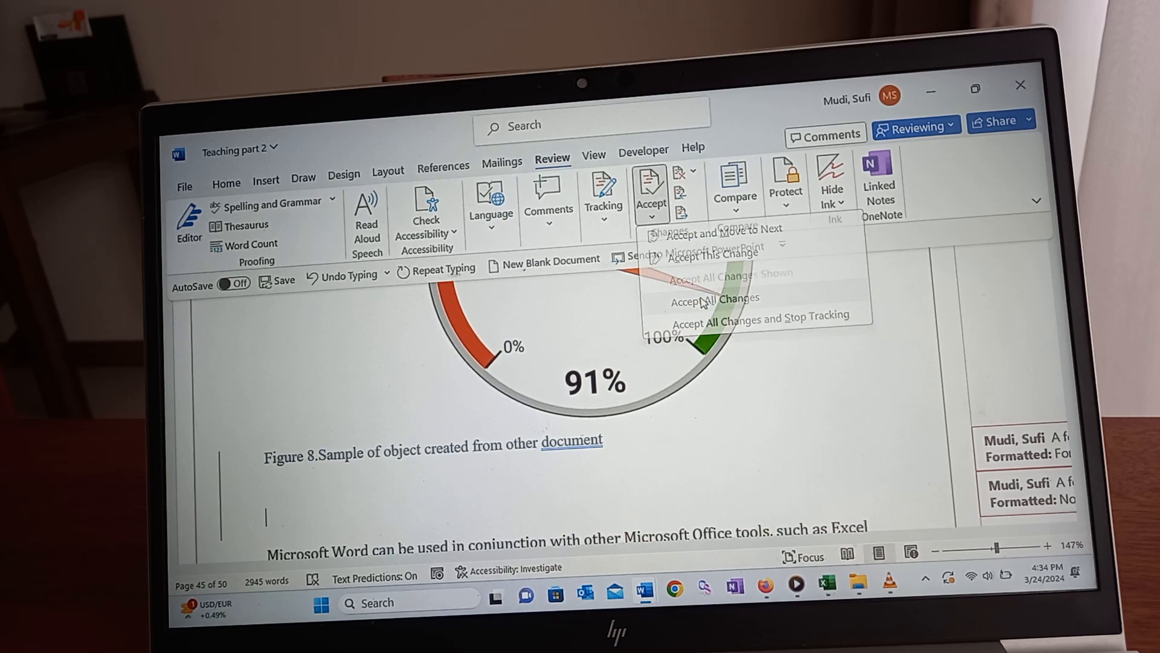
click(713, 297)
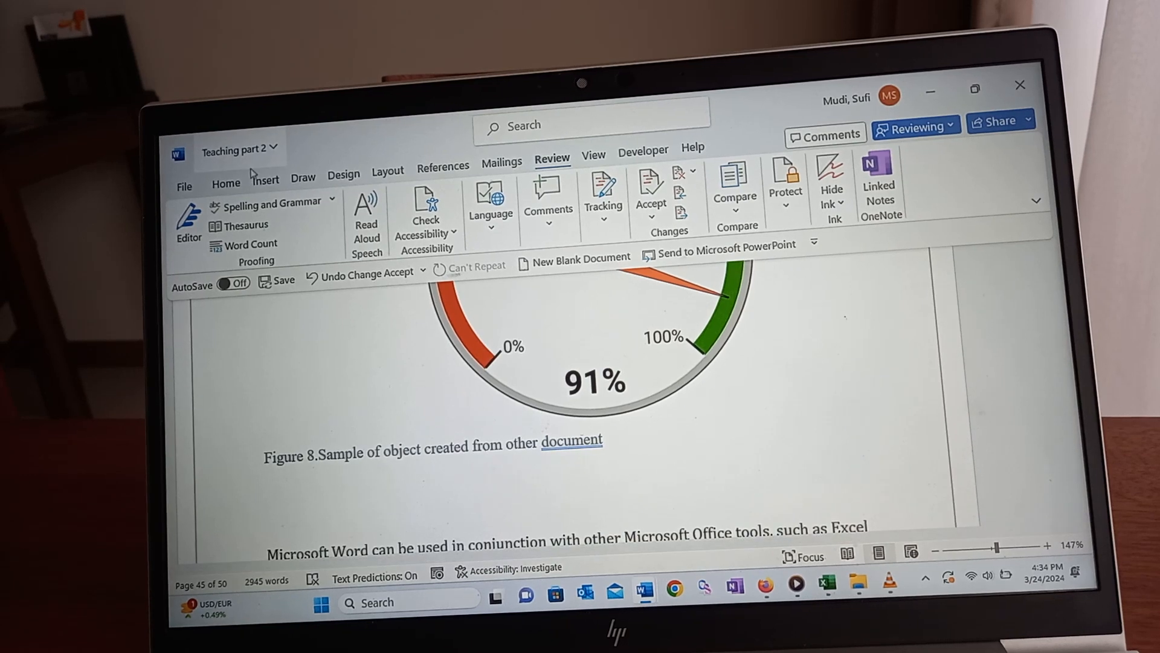
click(265, 180)
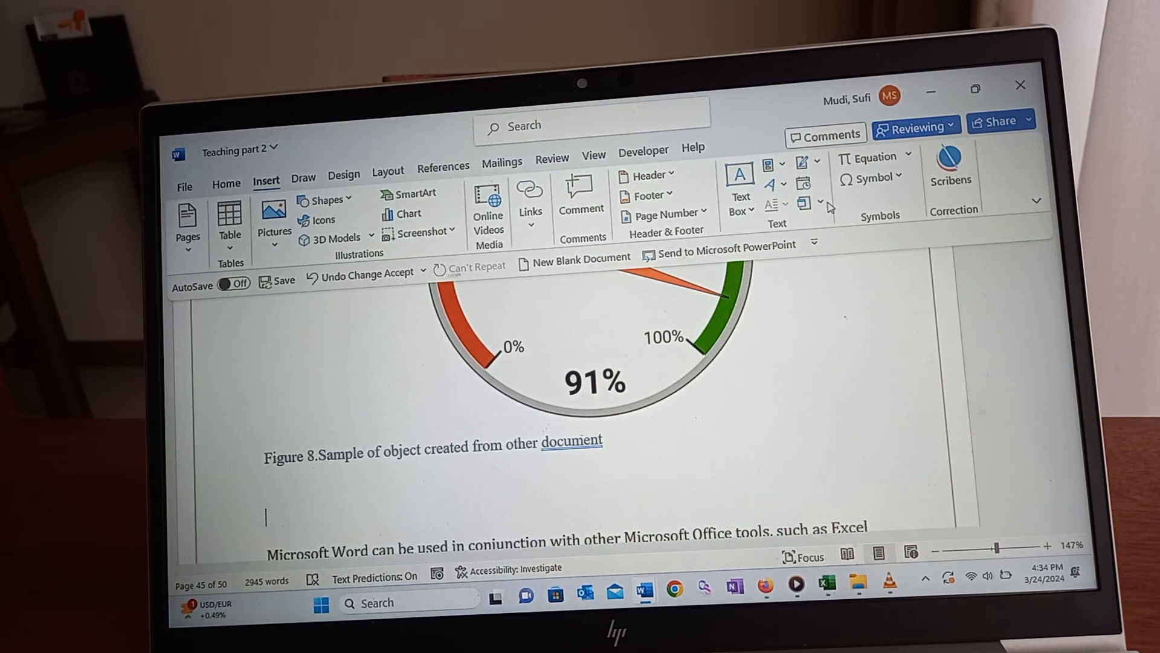
- Embed a new OpenDocument Presentation object below the Figure 8 caption and select it
click(820, 202)
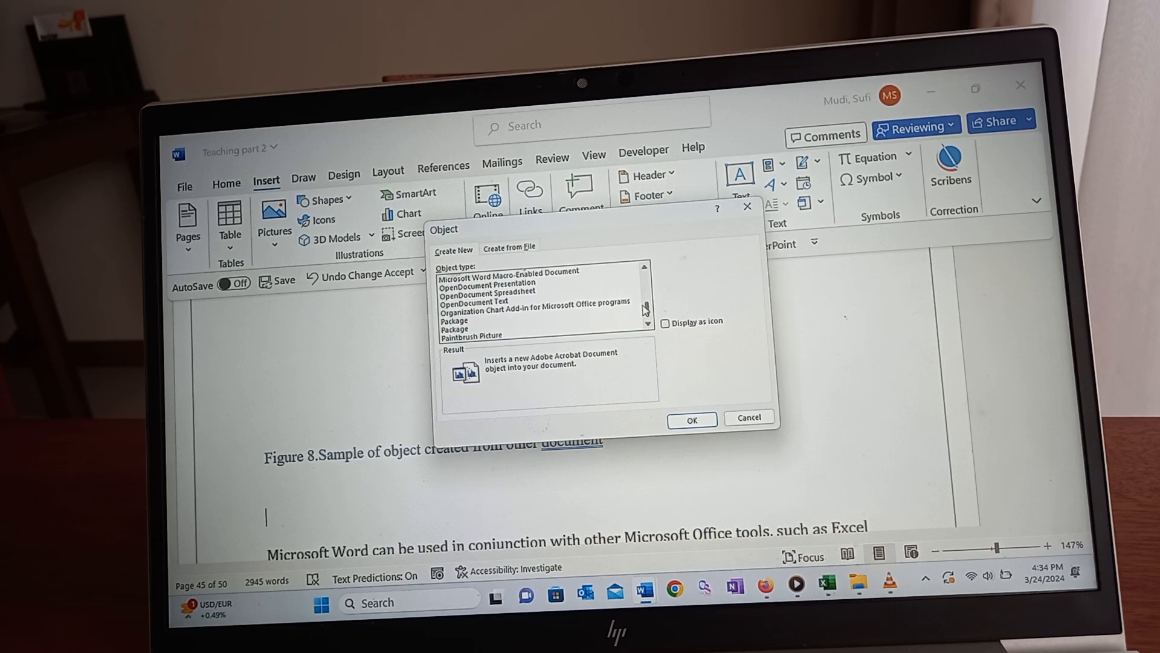
click(486, 283)
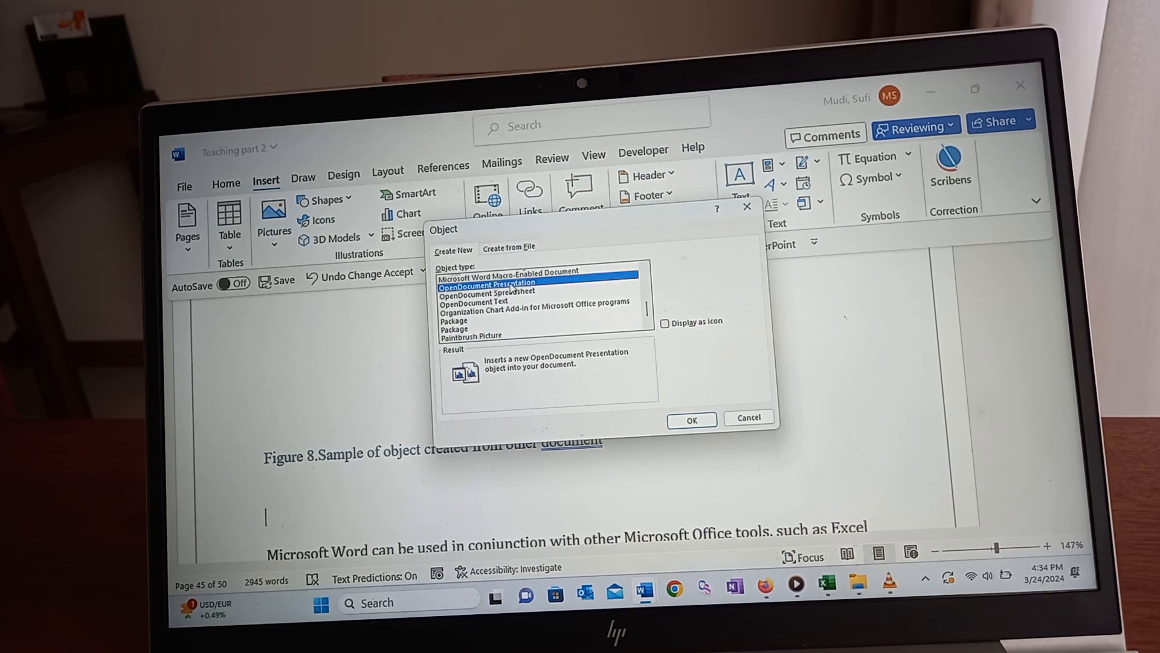
click(689, 419)
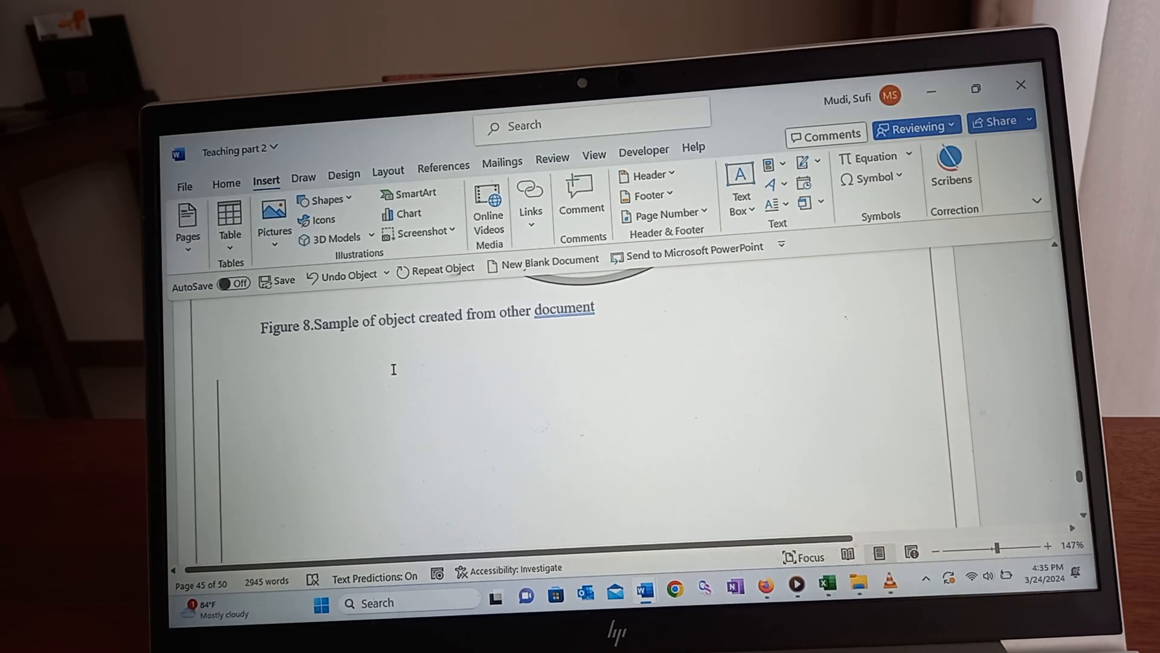
click(614, 359)
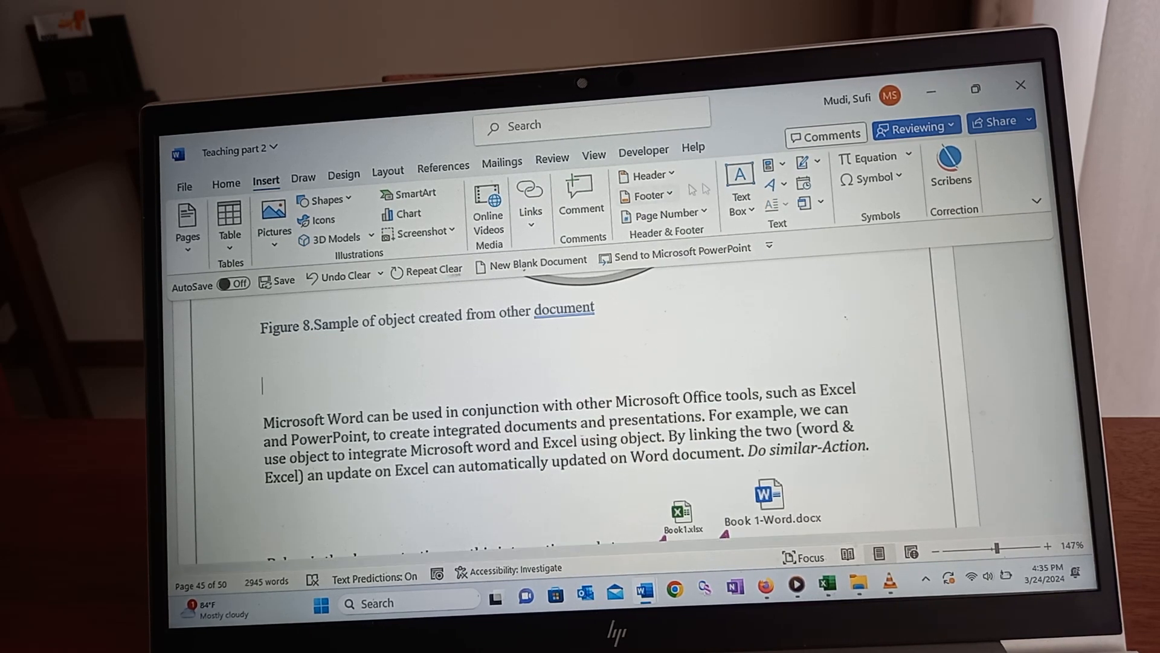
- Insert a Microsoft Excel Chart object, select its bar chart, and close the chart window
click(810, 202)
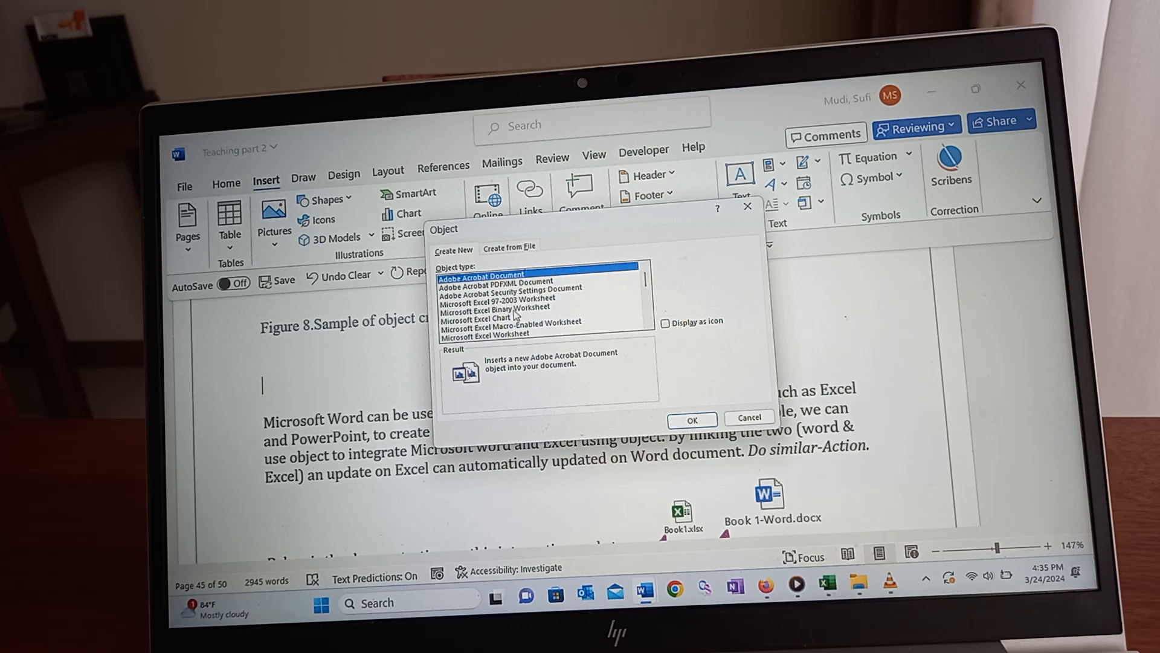
click(477, 318)
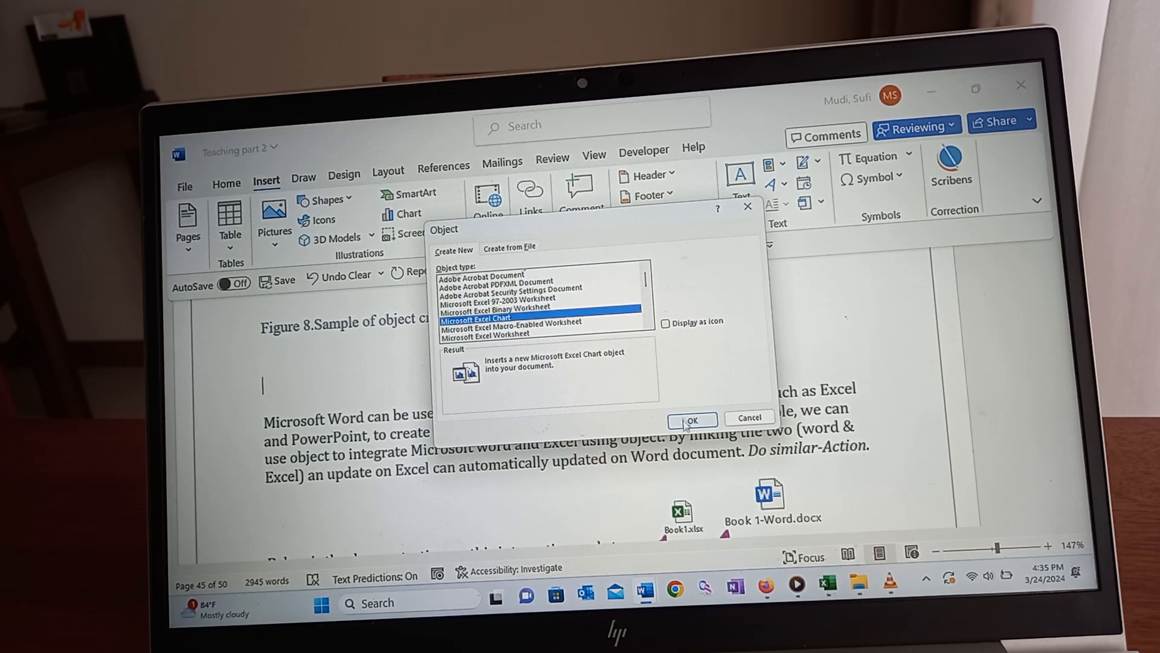
click(691, 419)
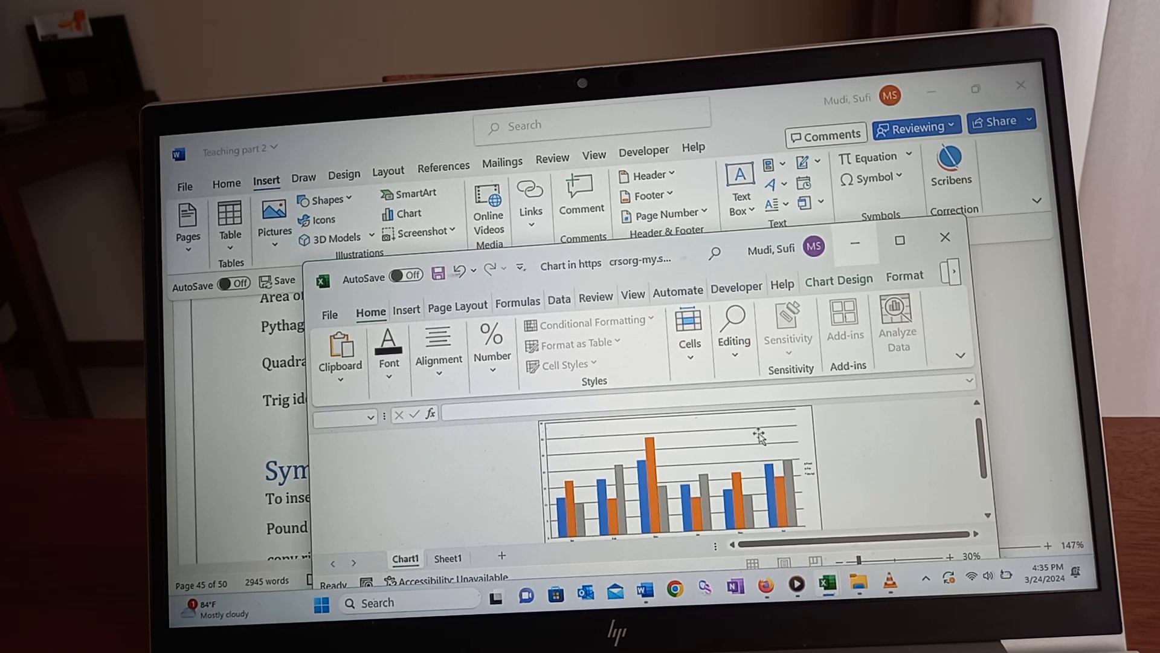
click(673, 482)
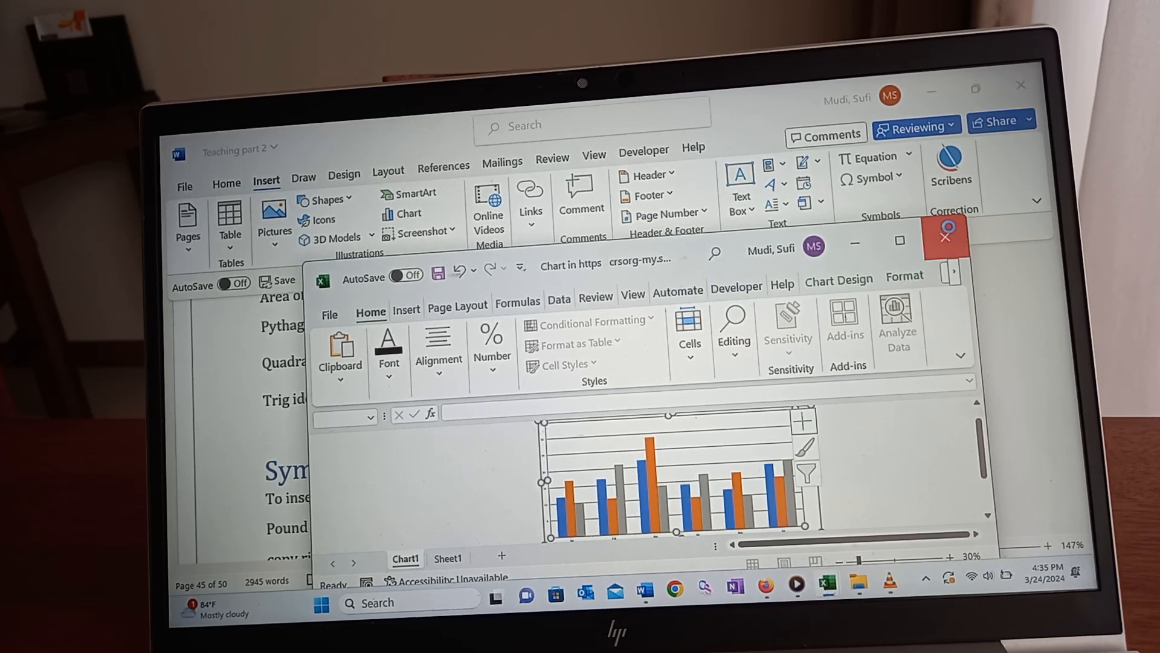
click(945, 237)
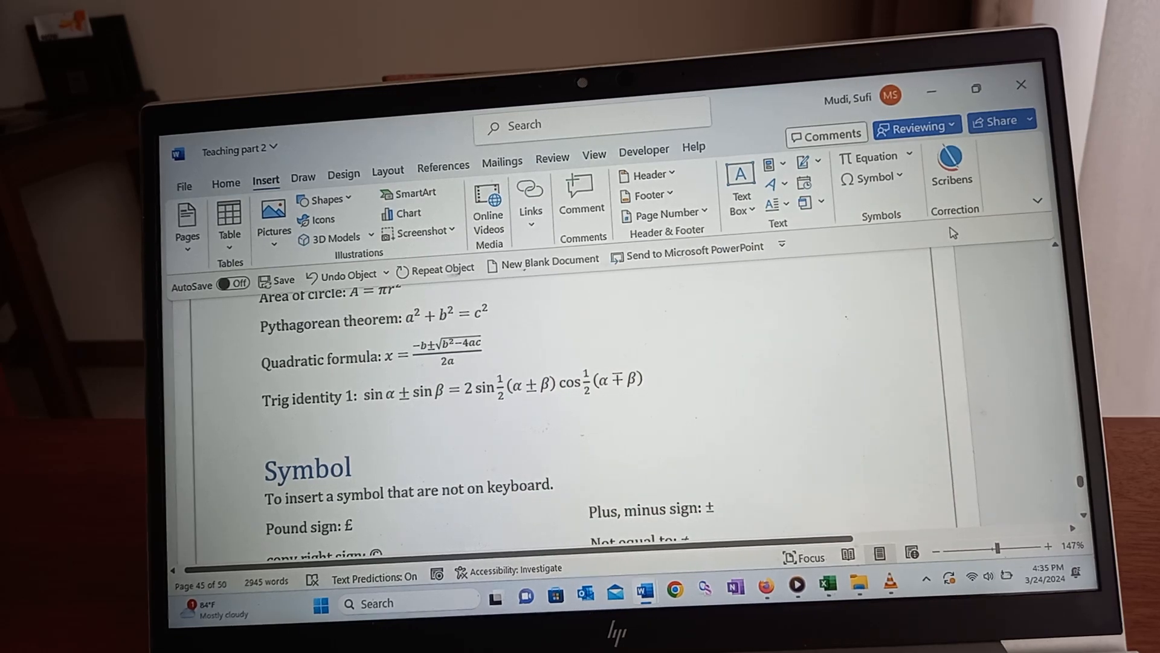
- Scroll back to the 91% Service Level gauge and open the Object dropdown
scroll(up, 3)
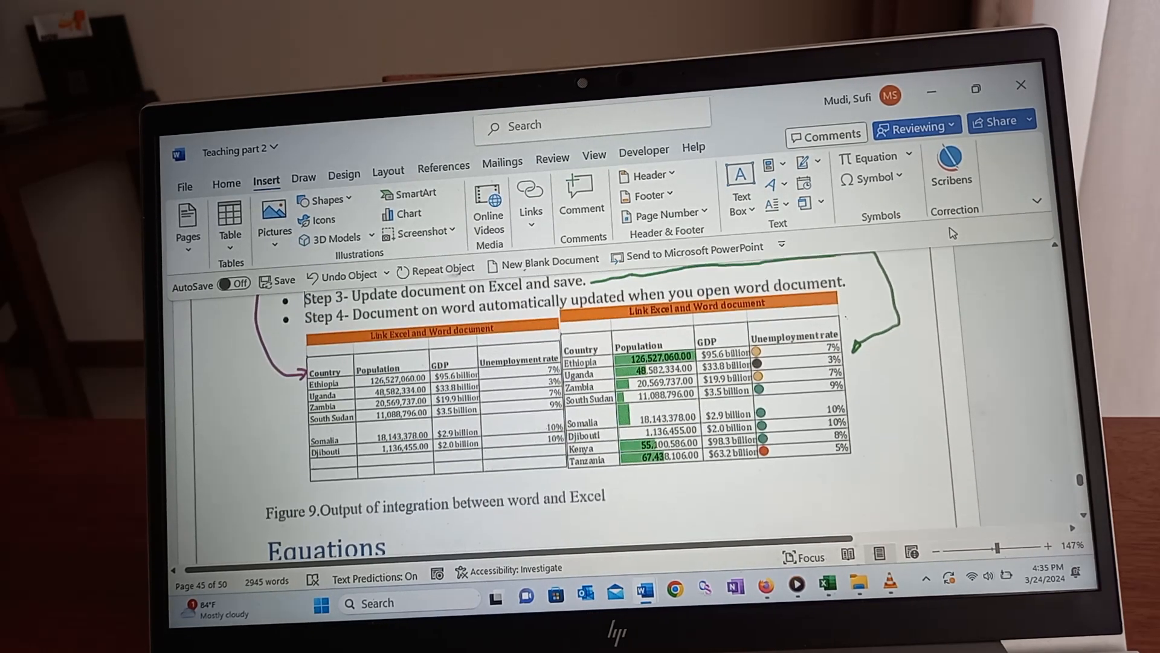
scroll(up, 3)
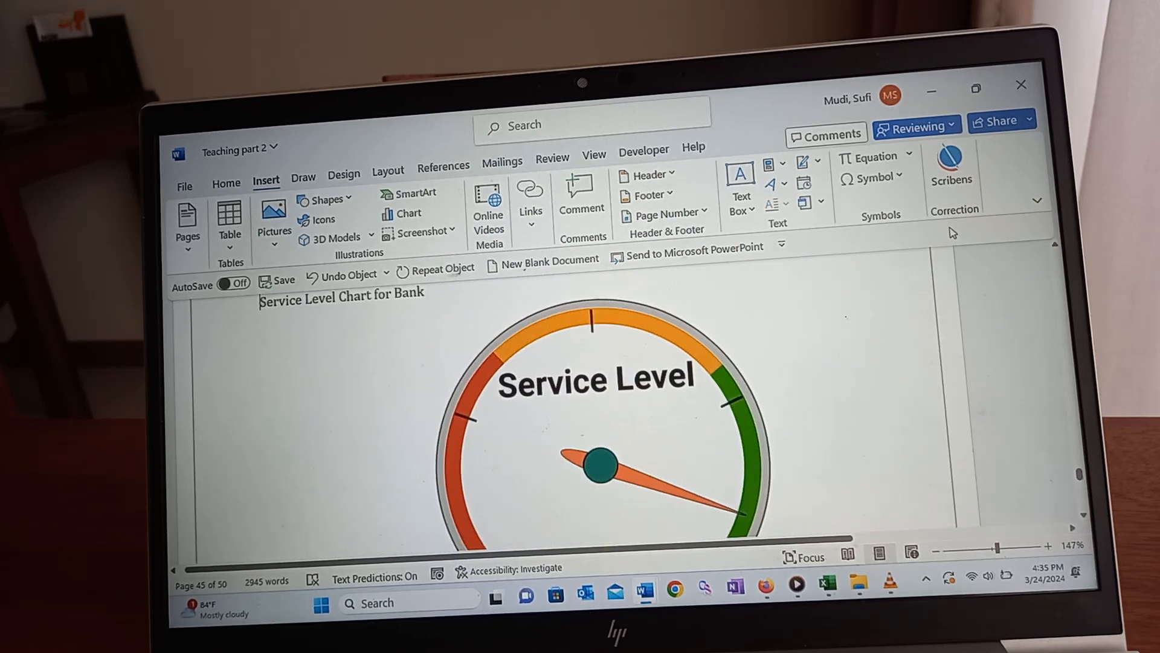
scroll(down, 3)
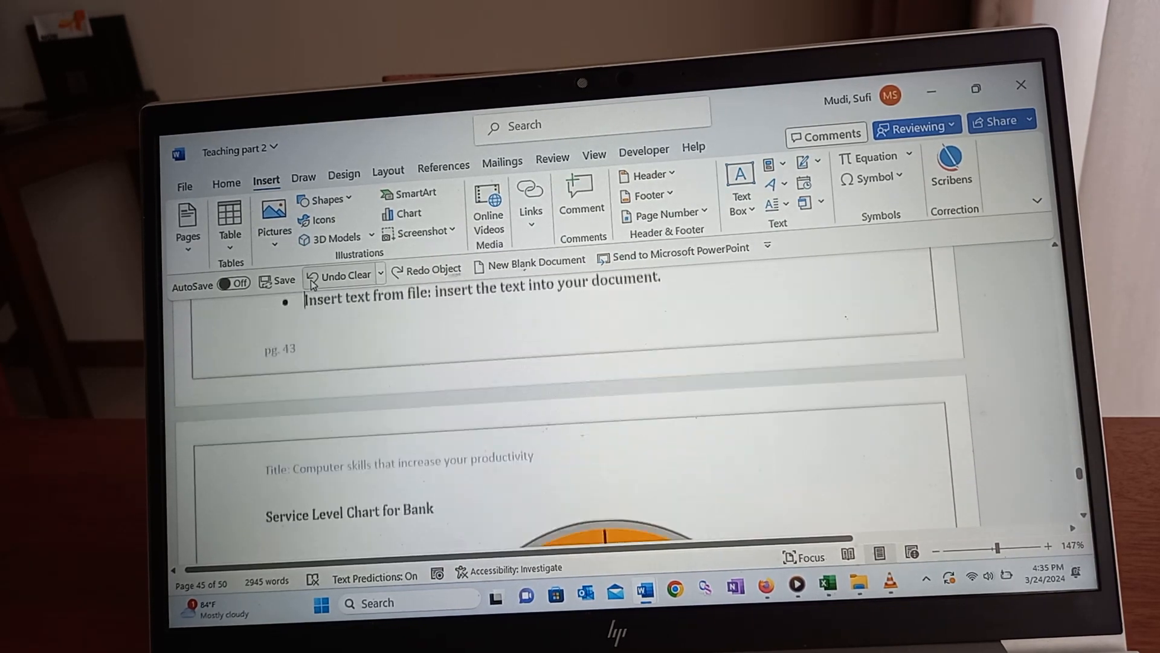
scroll(down, 3)
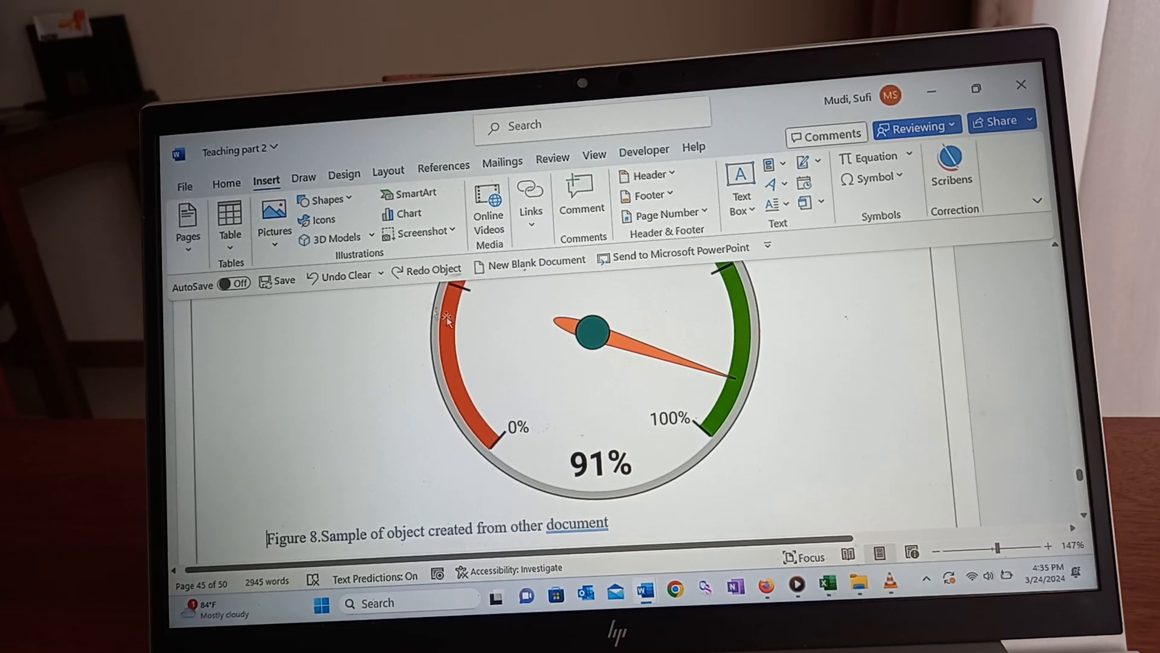
mouse_move(684, 363)
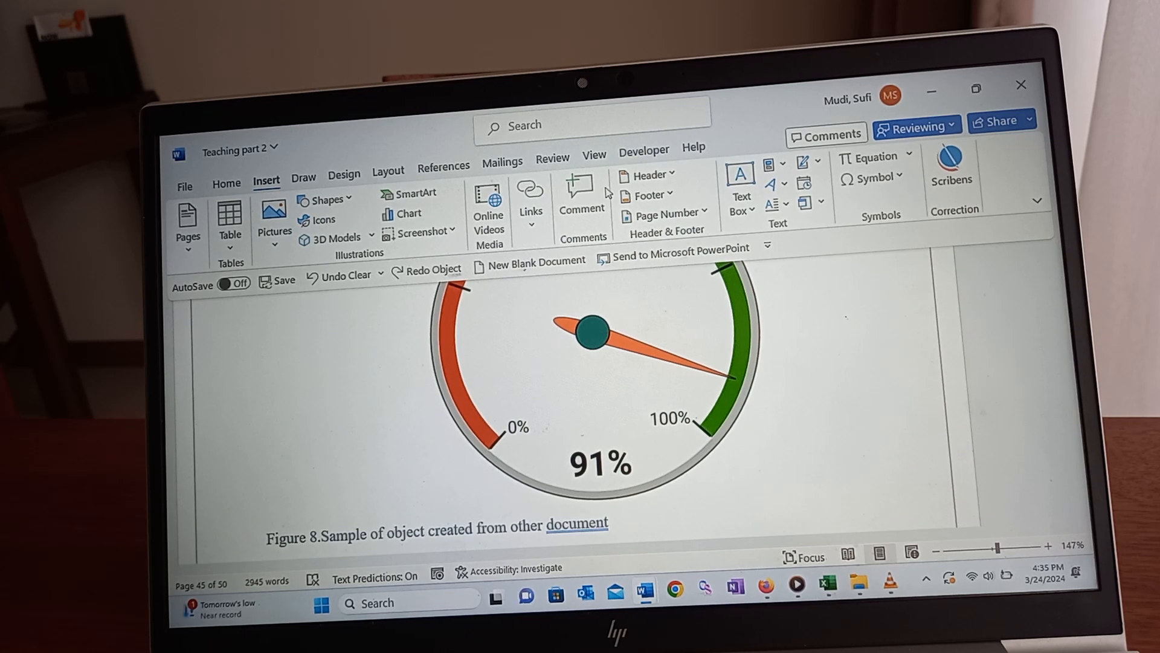
mouse_move(805, 204)
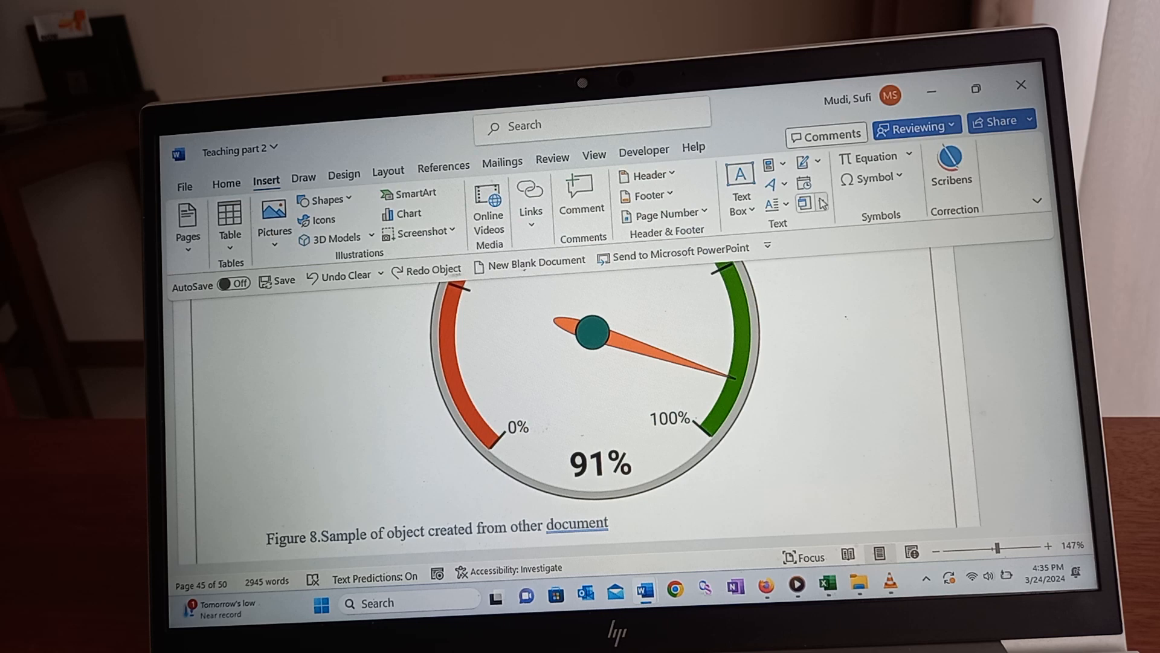
click(815, 202)
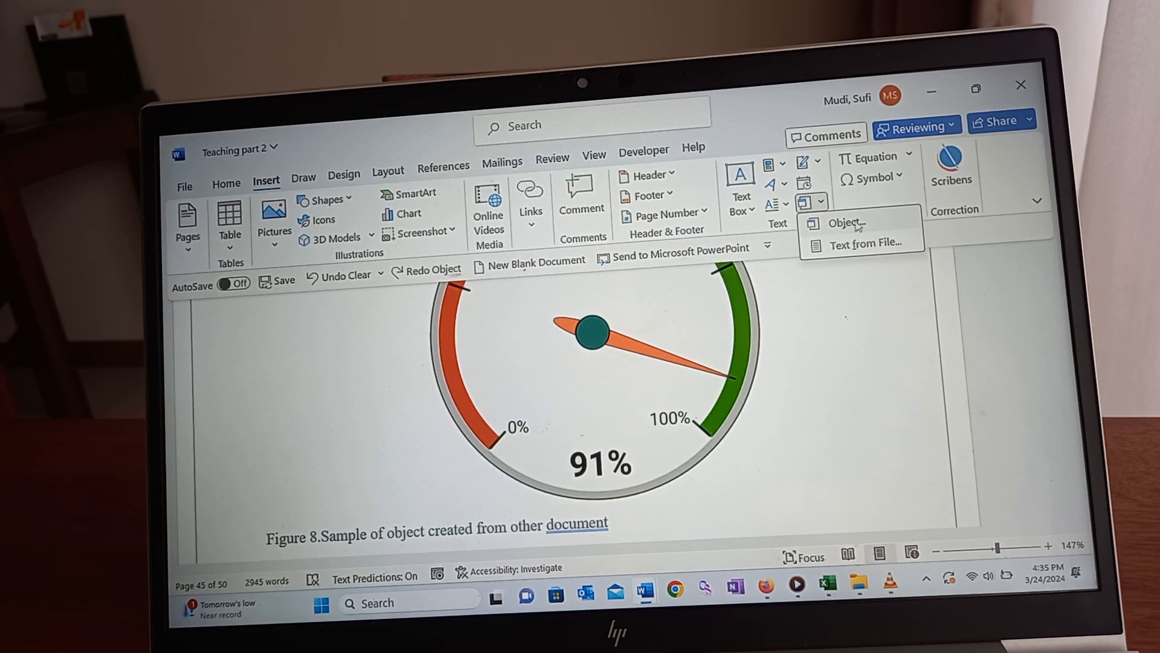